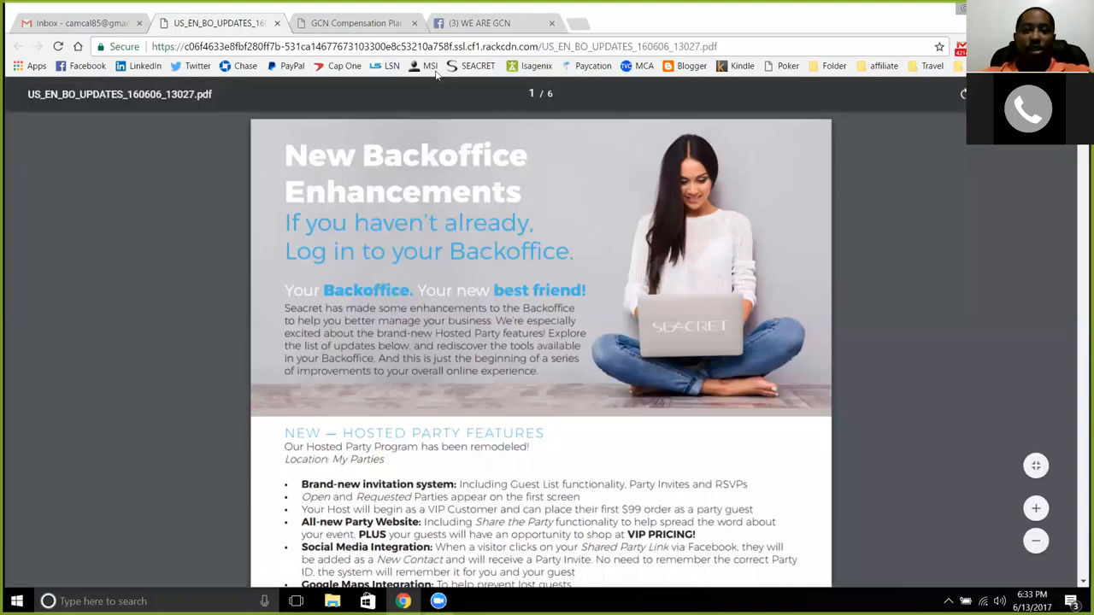
pyautogui.moveTo(144, 236)
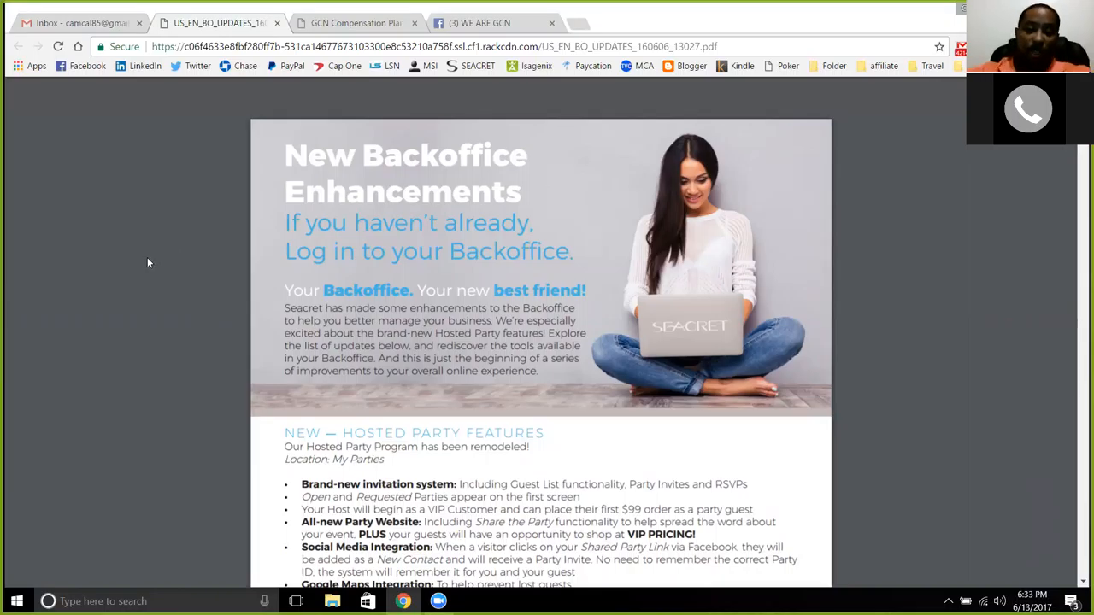
pyautogui.moveTo(172, 208)
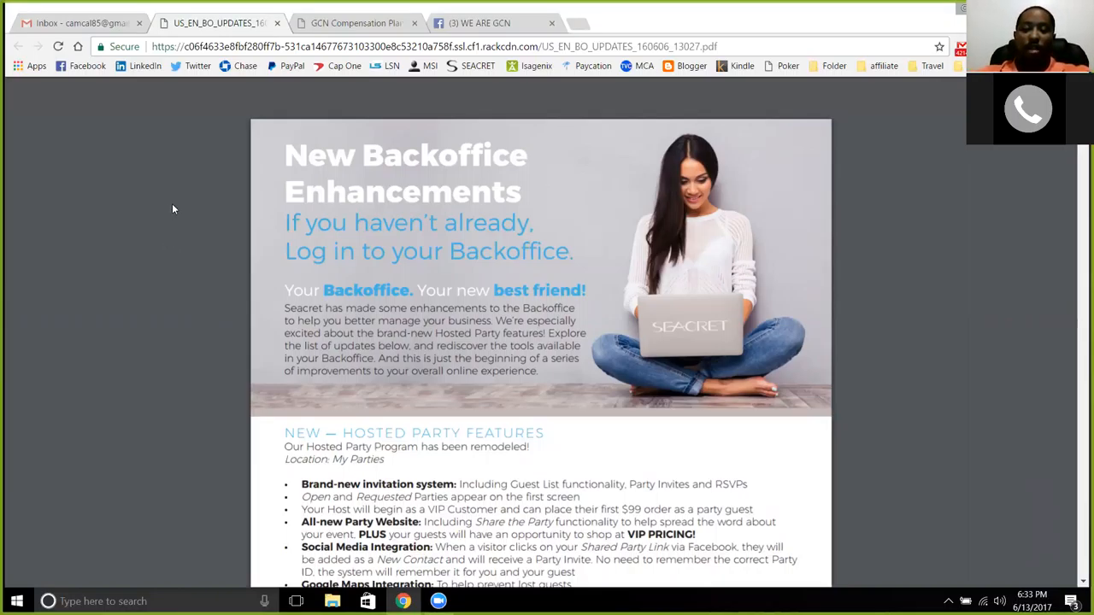
# - Scroll the Backoffice updates PDF down to the New Hosted Party Features bullet list
pyautogui.scroll(-3)
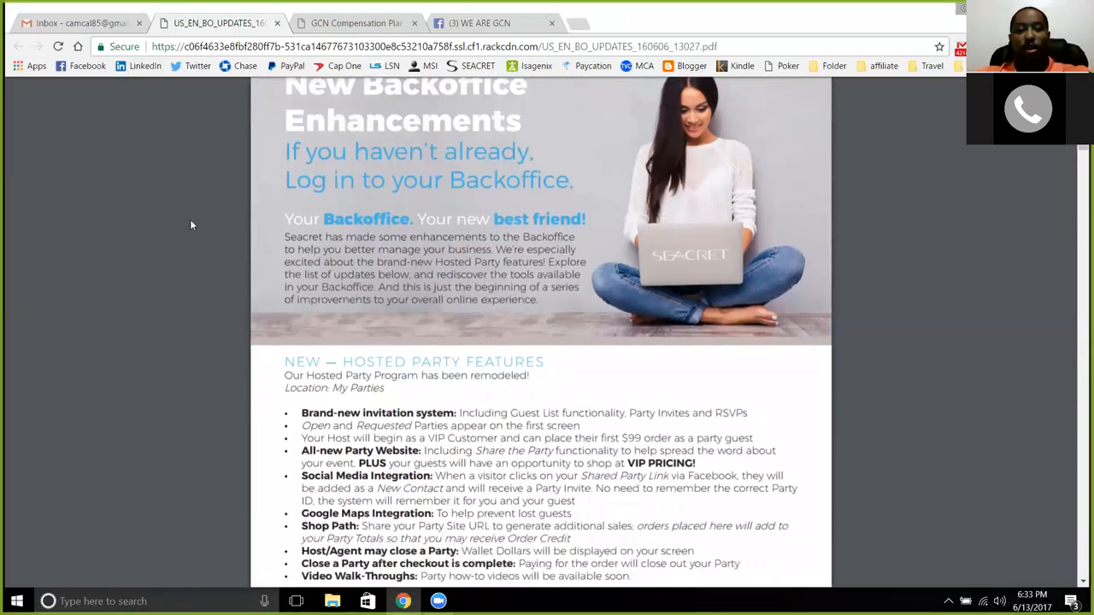
pyautogui.moveTo(205, 230)
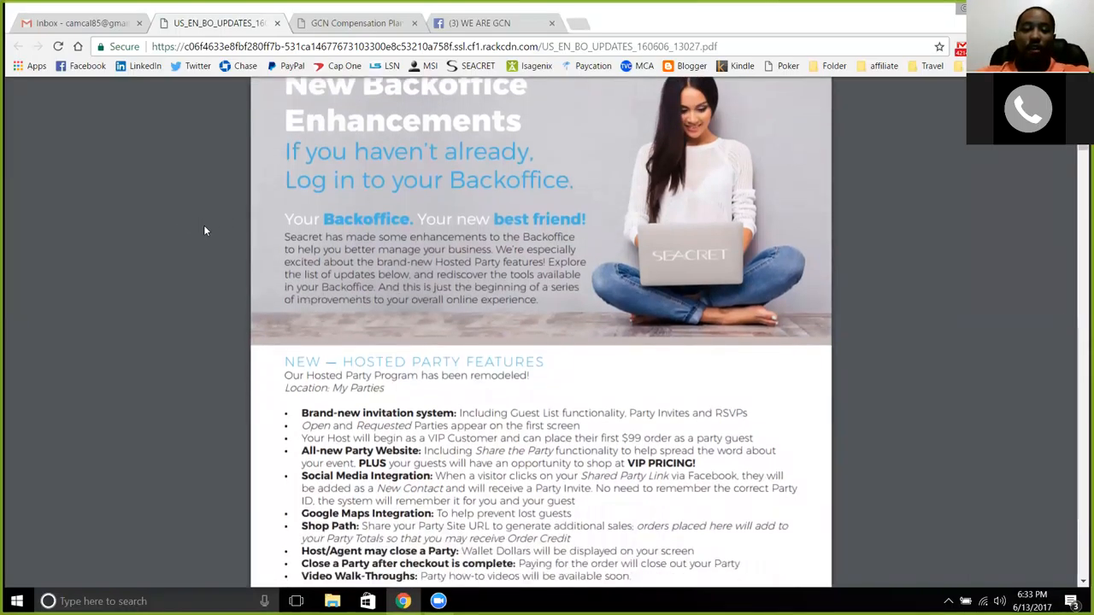
pyautogui.scroll(-3)
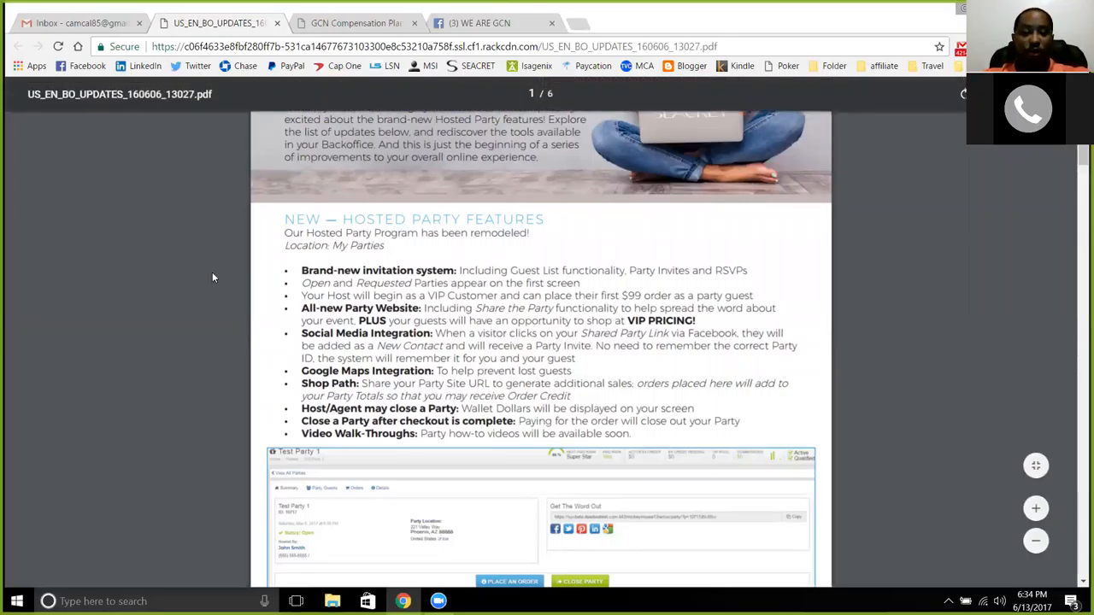
# - Scroll past Timeline Filters, My Organization and My Commissions to the page 5 VIP-to-Agent Upgrade section
pyautogui.scroll(-3)
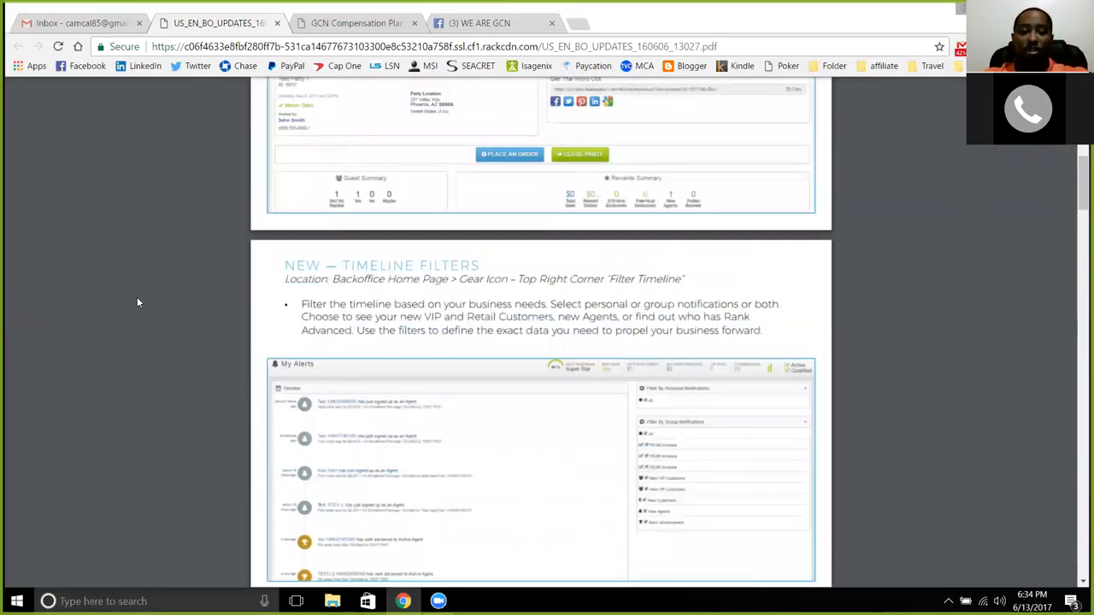
pyautogui.scroll(-3)
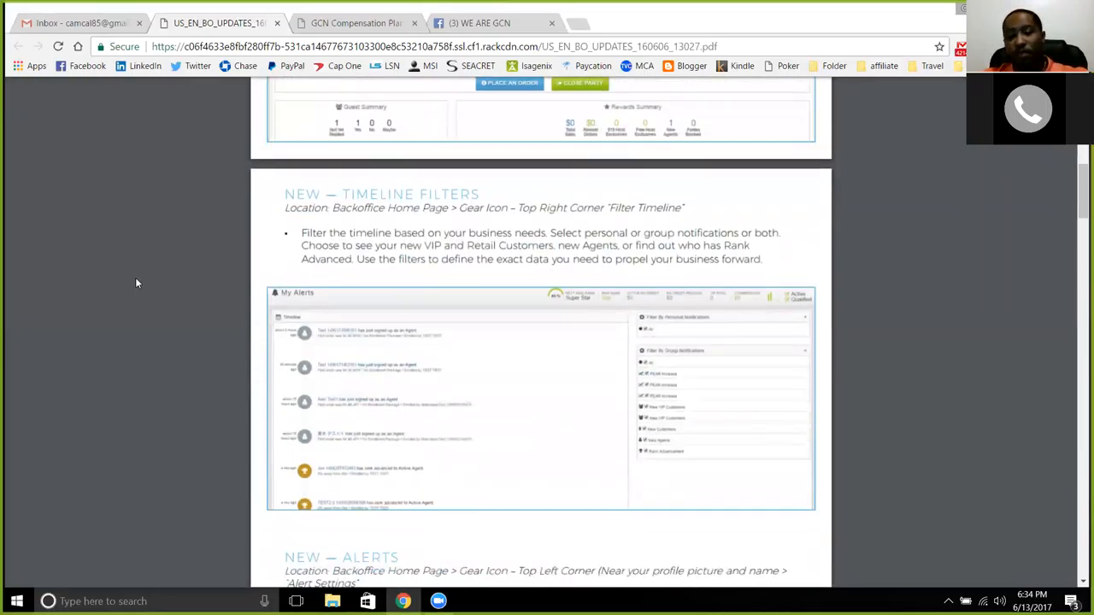
pyautogui.scroll(-3)
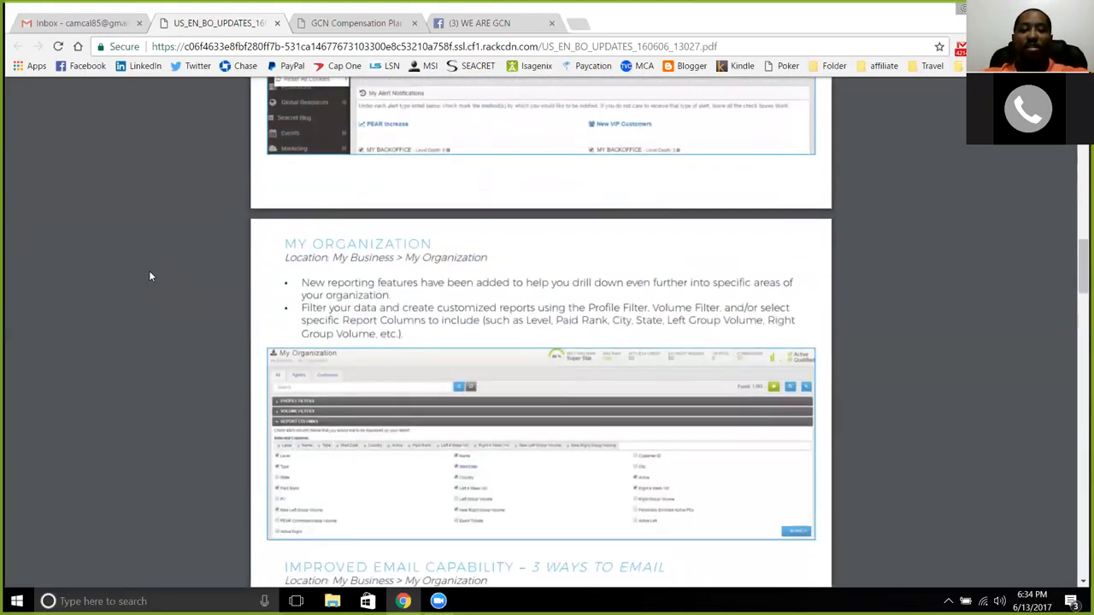
pyautogui.scroll(-3)
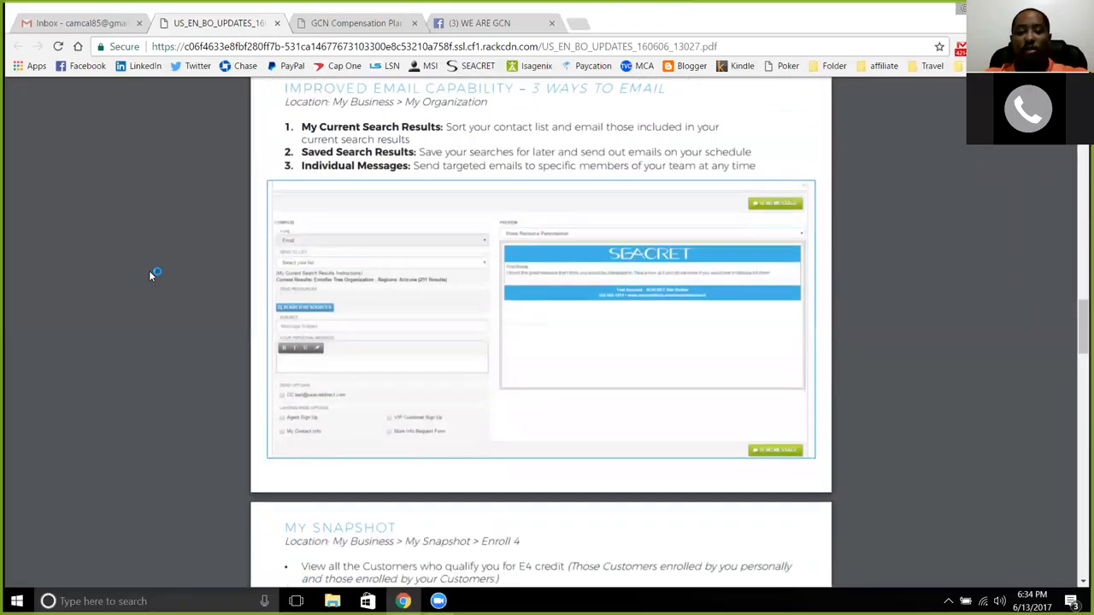
pyautogui.scroll(-3)
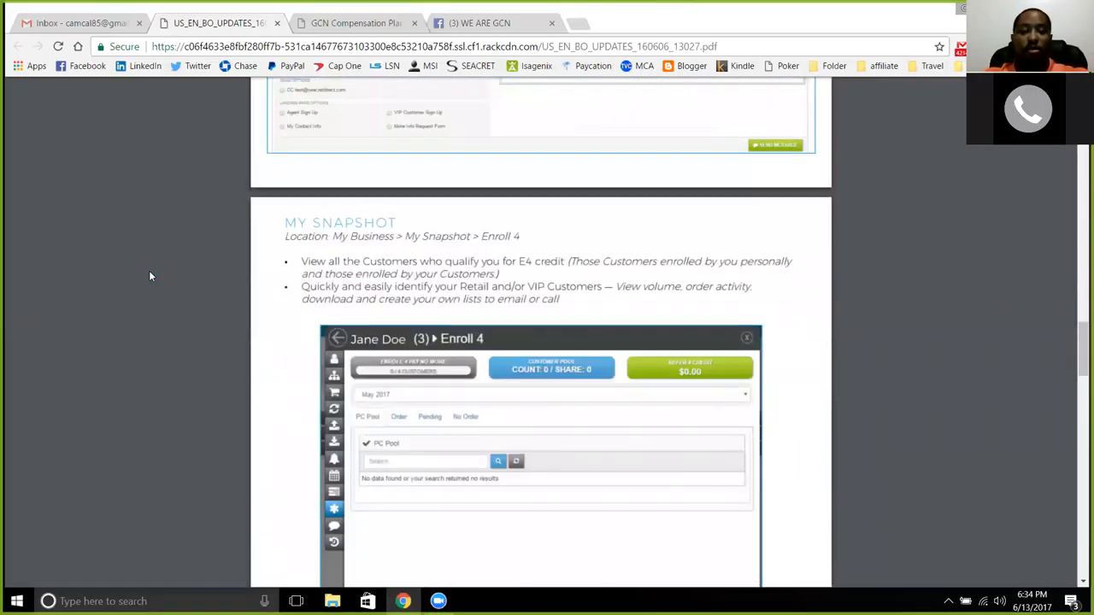
pyautogui.scroll(-3)
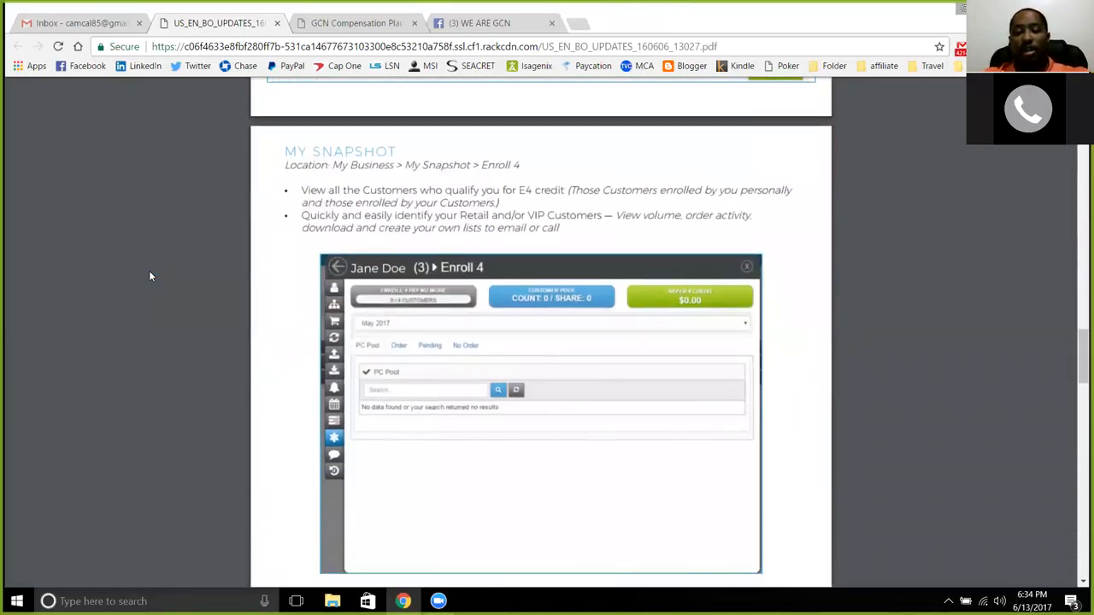
pyautogui.scroll(-3)
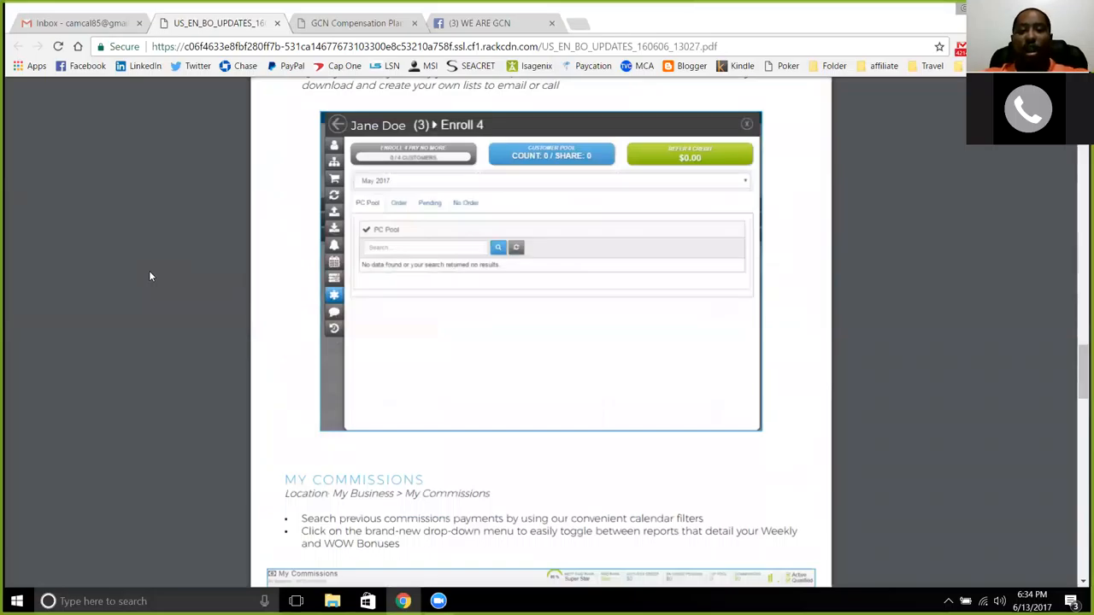
pyautogui.scroll(-3)
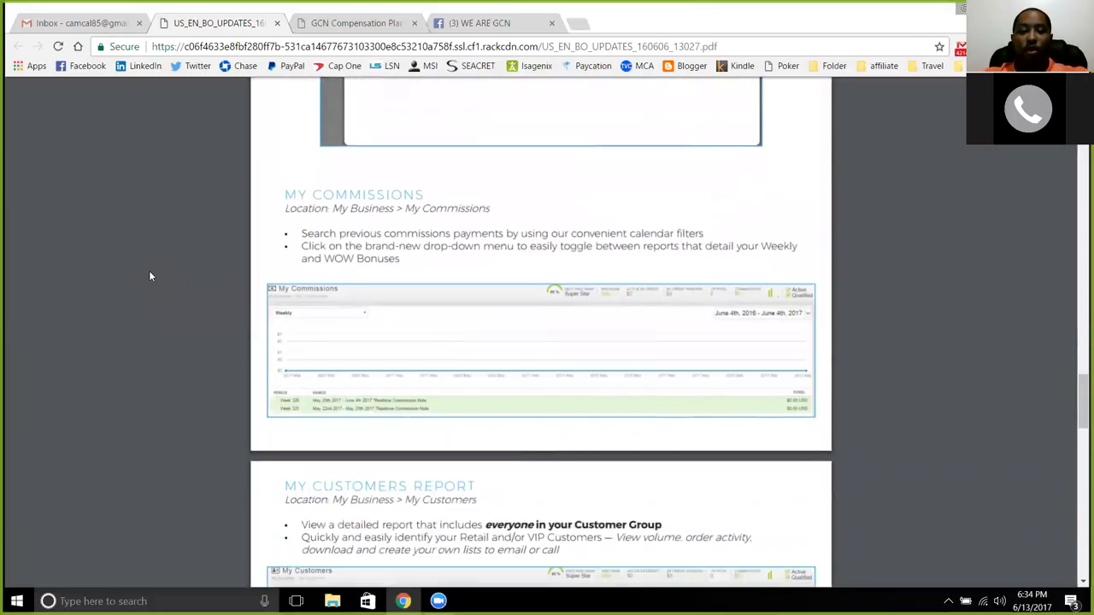
pyautogui.scroll(-3)
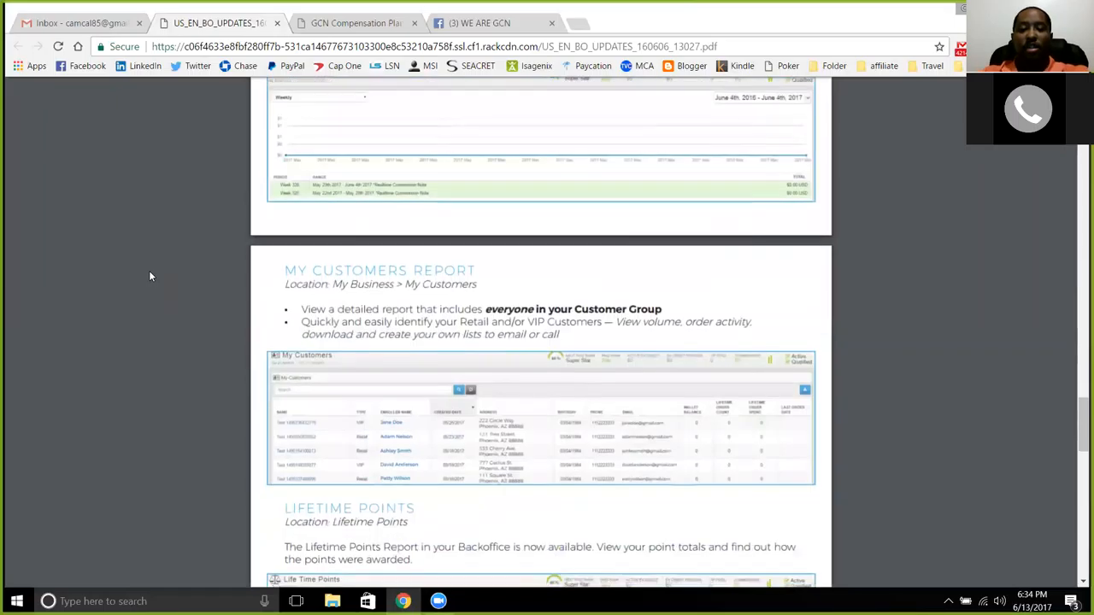
pyautogui.scroll(-3)
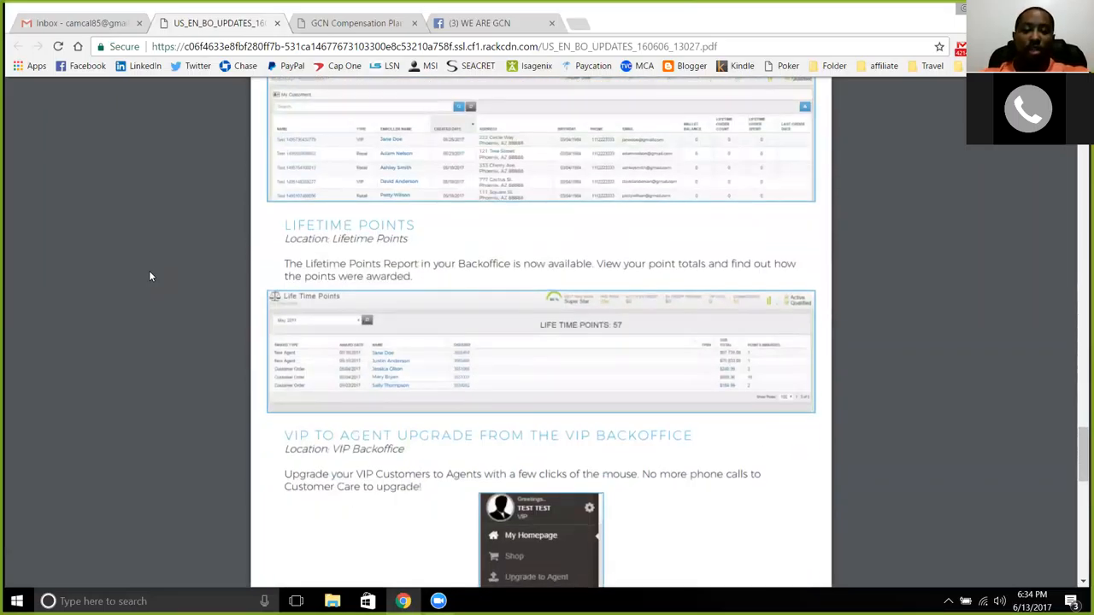
pyautogui.scroll(-3)
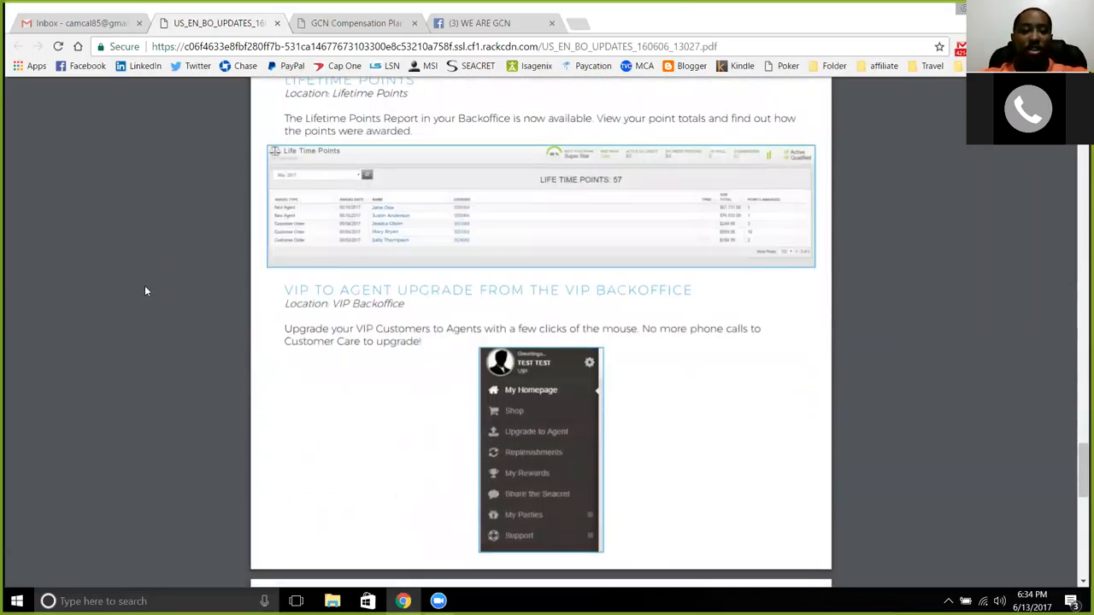
pyautogui.scroll(-3)
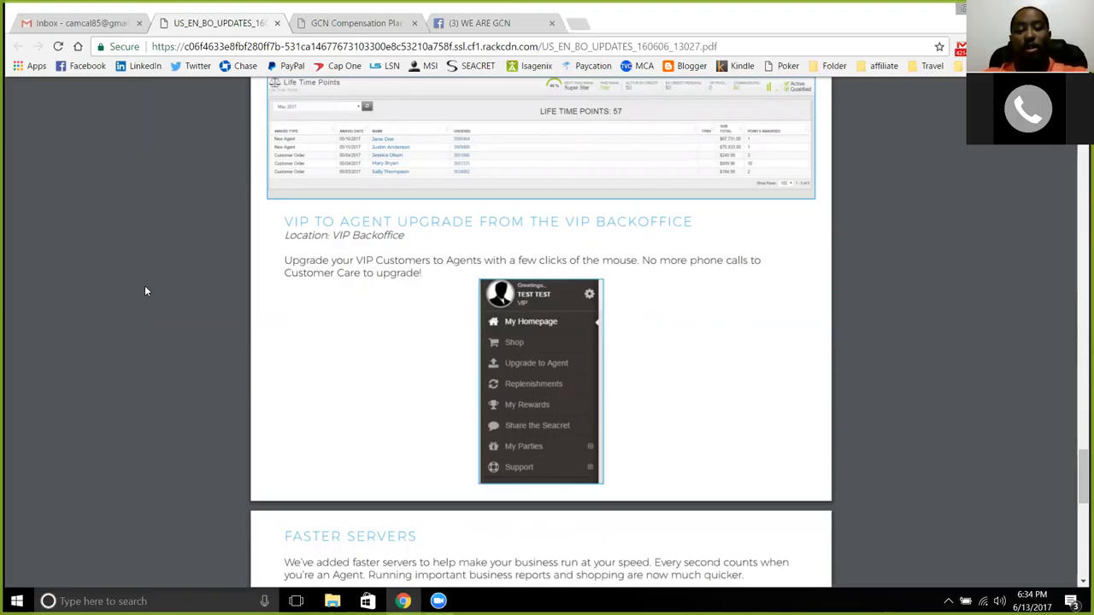
pyautogui.moveTo(173, 290)
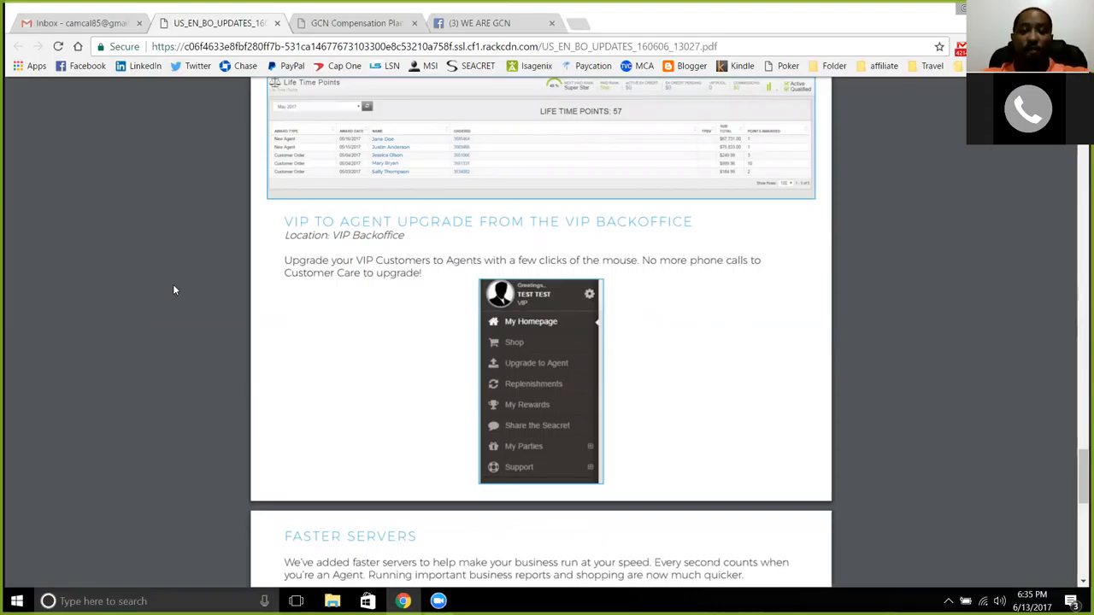
pyautogui.scroll(-3)
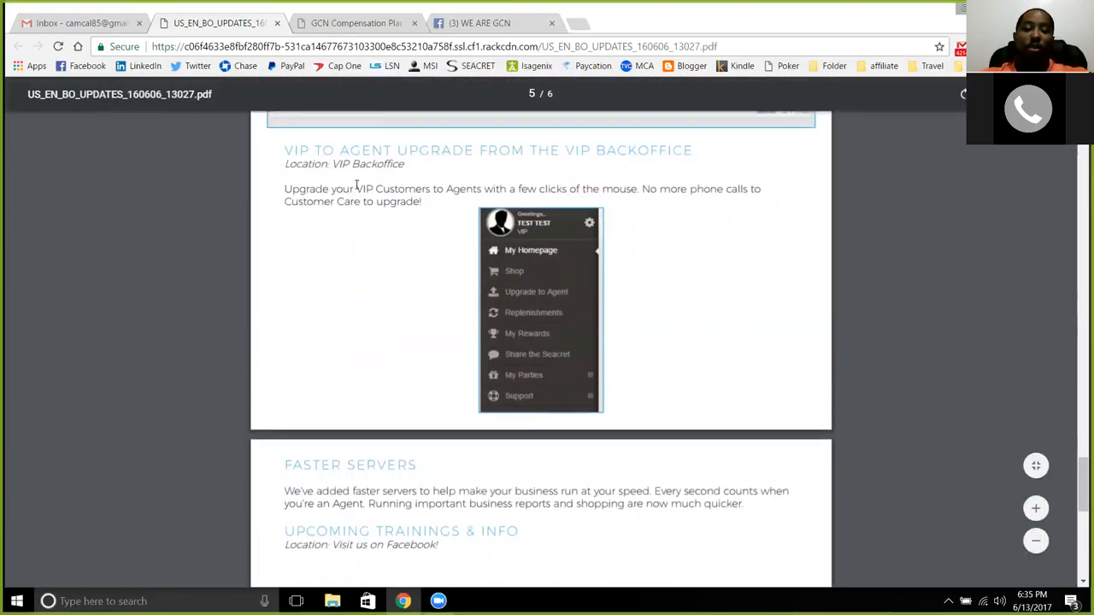
pyautogui.moveTo(337, 243)
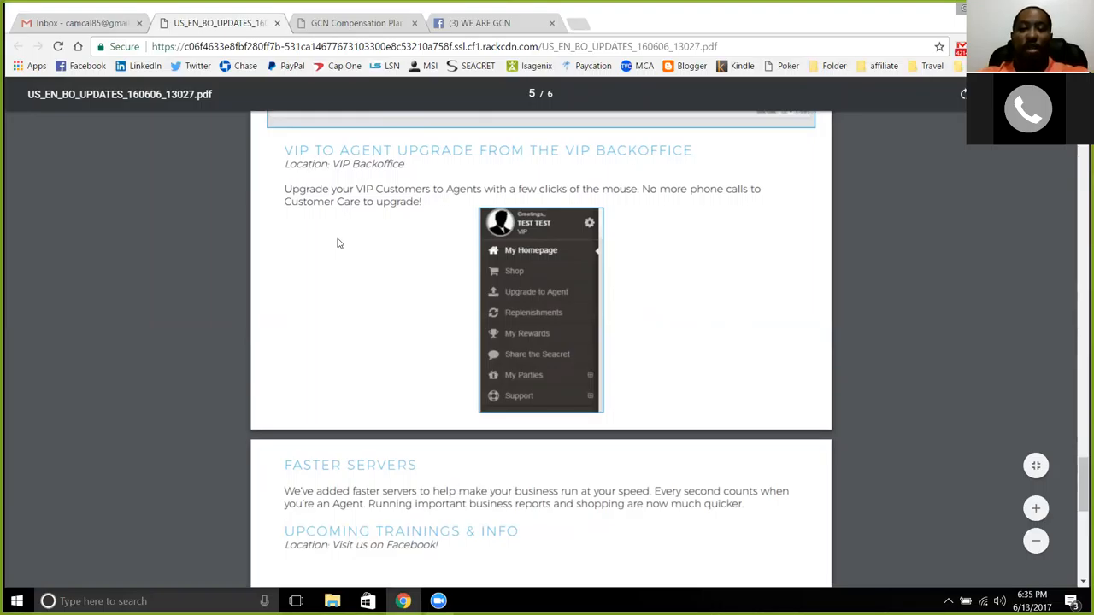
pyautogui.moveTo(393, 271)
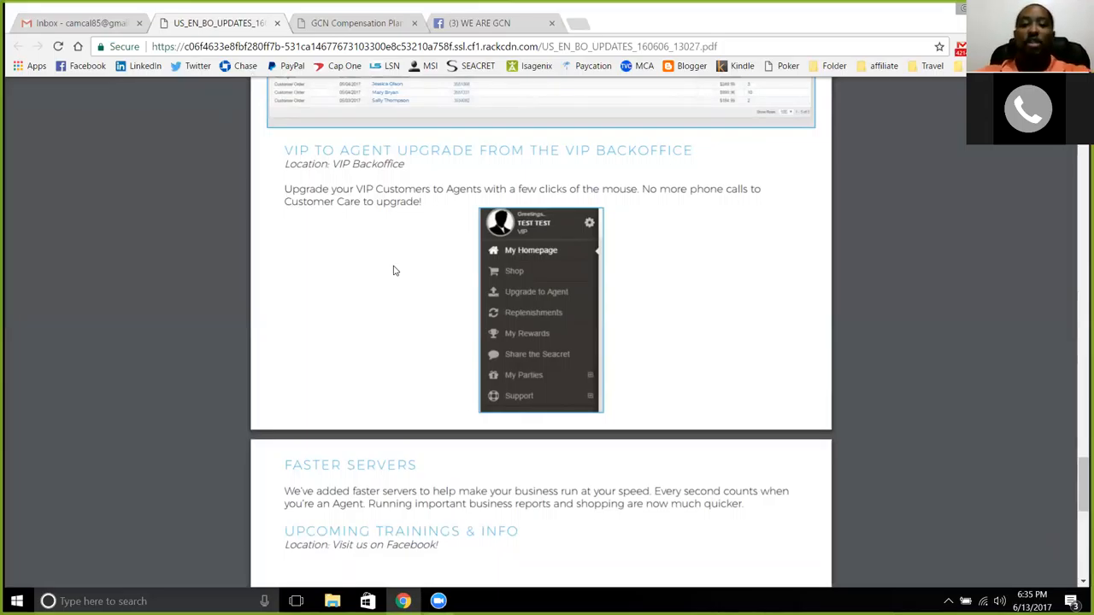
pyautogui.moveTo(335, 269)
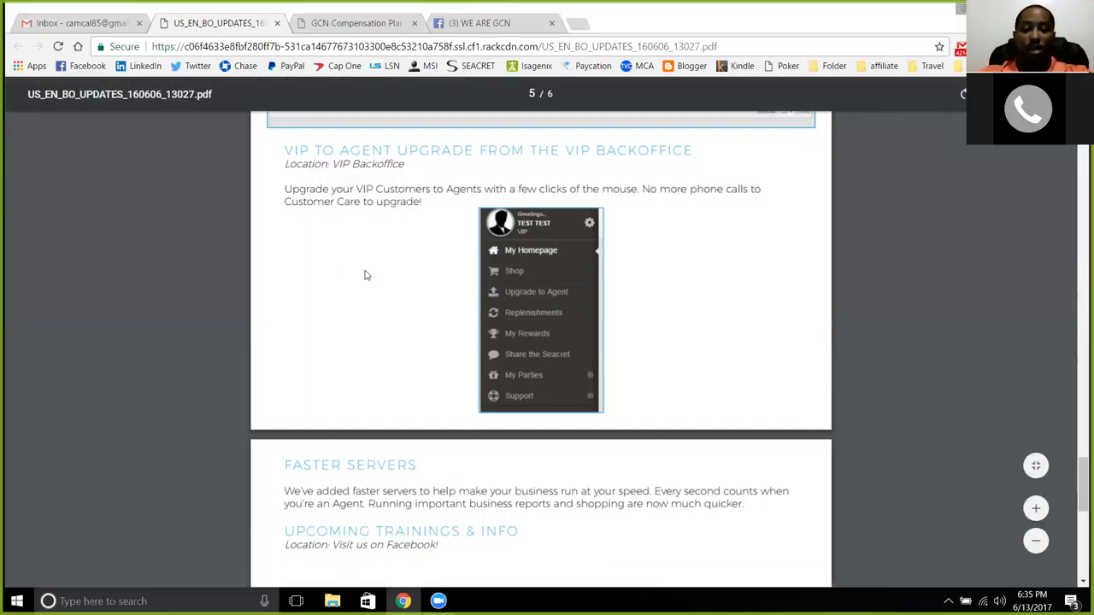
pyautogui.moveTo(356, 23)
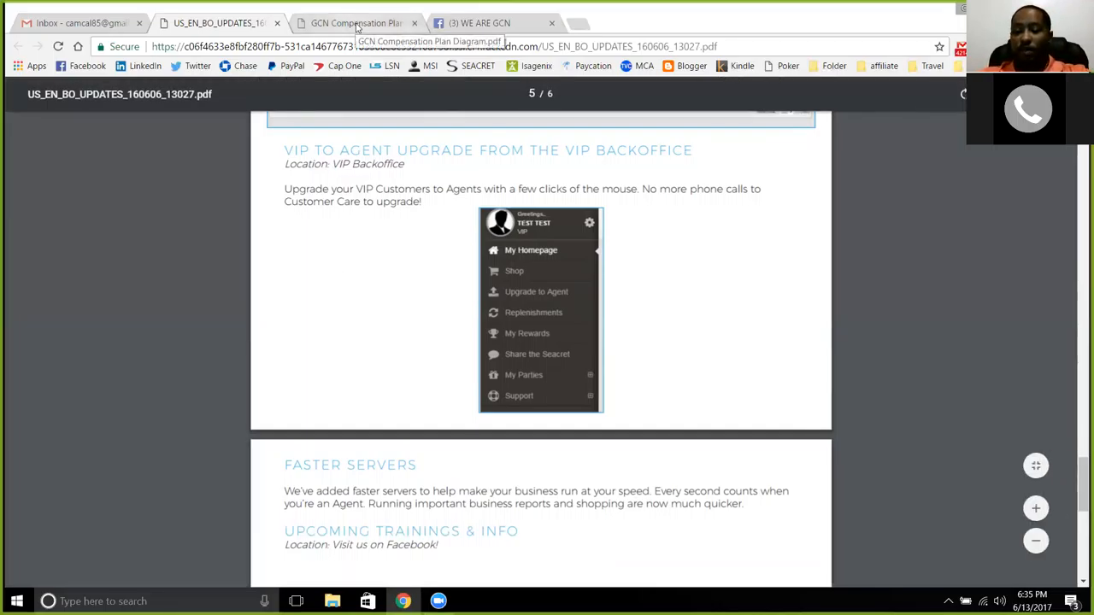
# - Open the WE ARE GCN 'Applying for an EIN' note and read its 14 steps to the comments
pyautogui.click(354, 23)
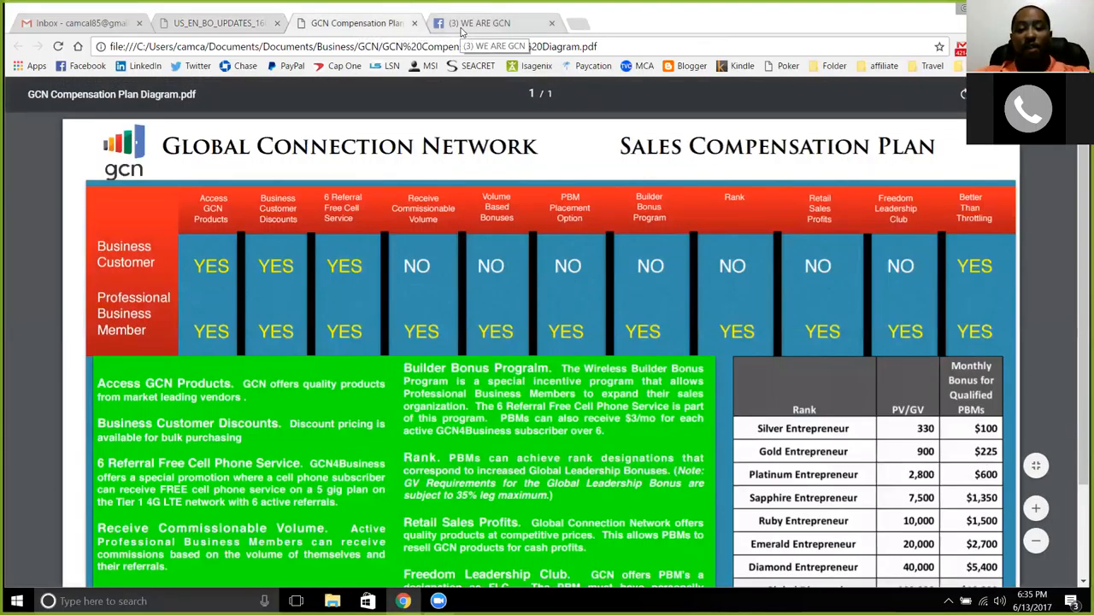
pyautogui.scroll(-3)
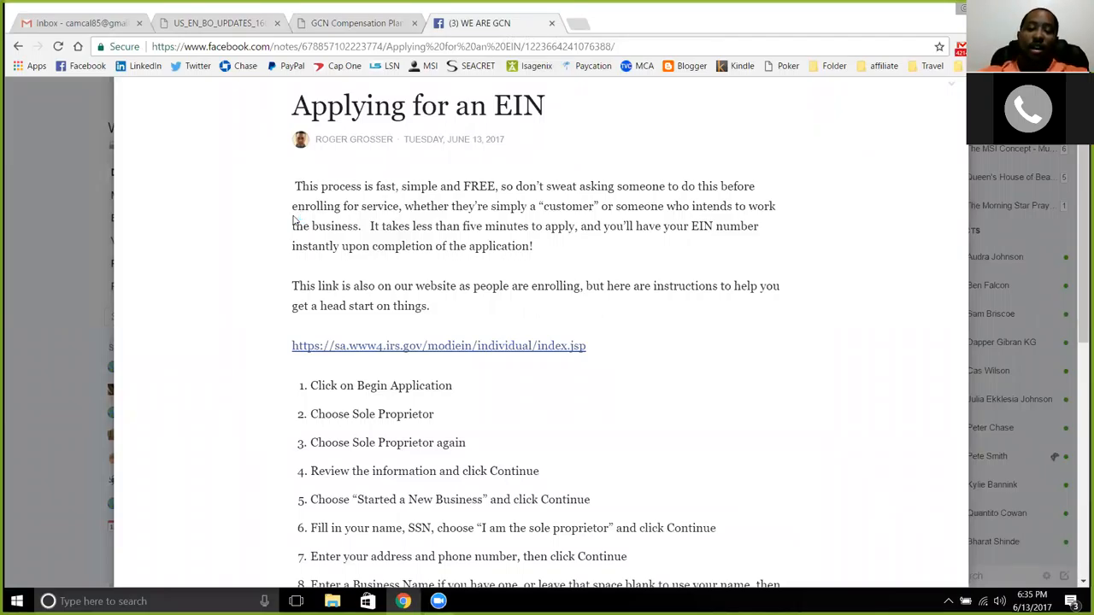
pyautogui.scroll(-3)
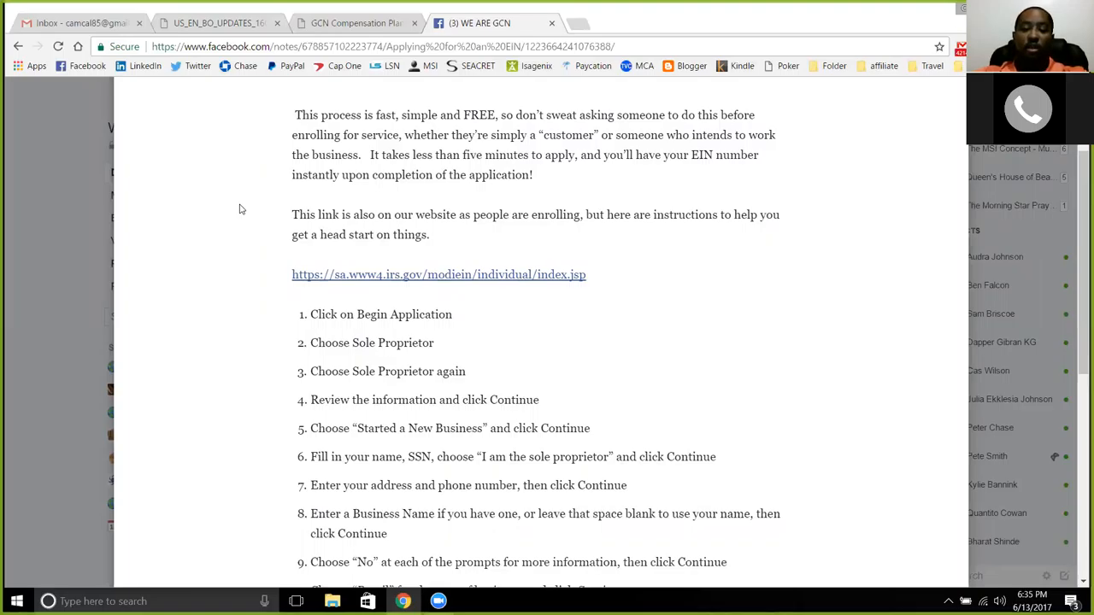
pyautogui.scroll(-3)
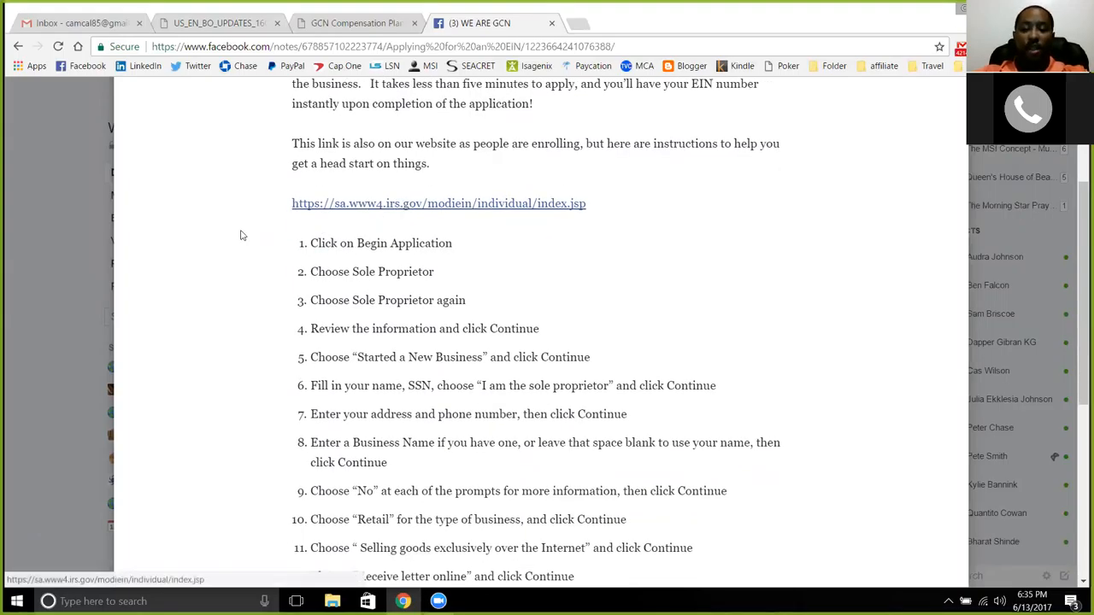
pyautogui.scroll(-3)
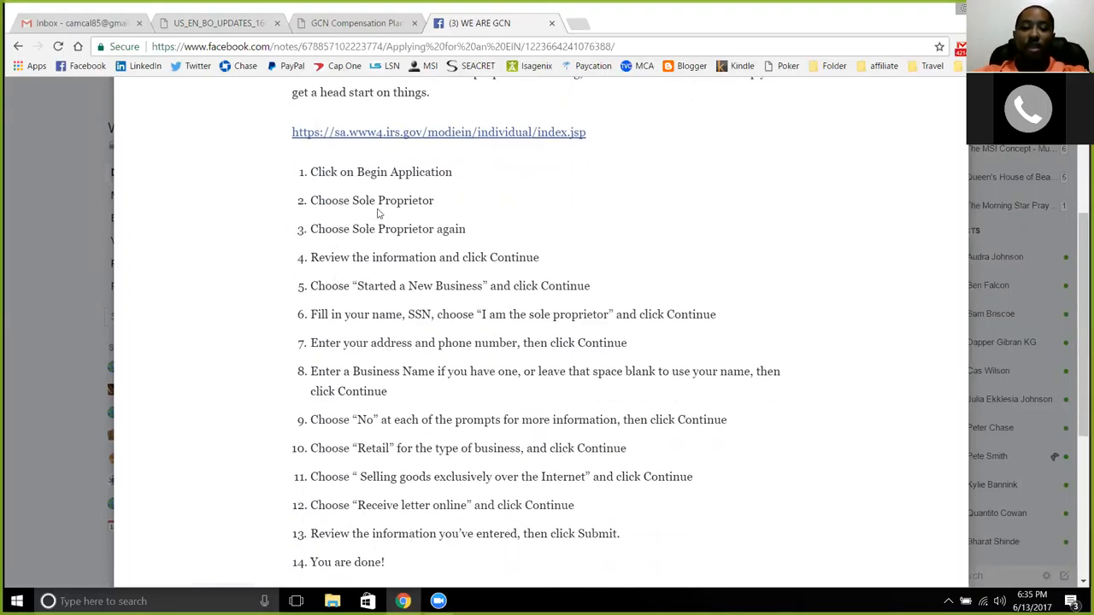
pyautogui.scroll(-3)
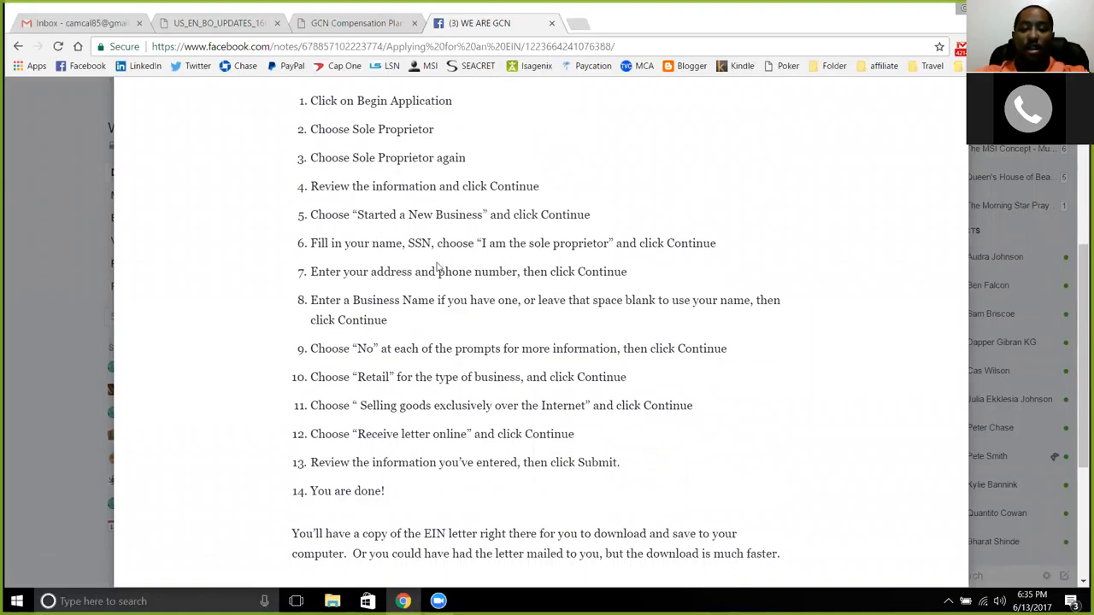
pyautogui.moveTo(483, 265)
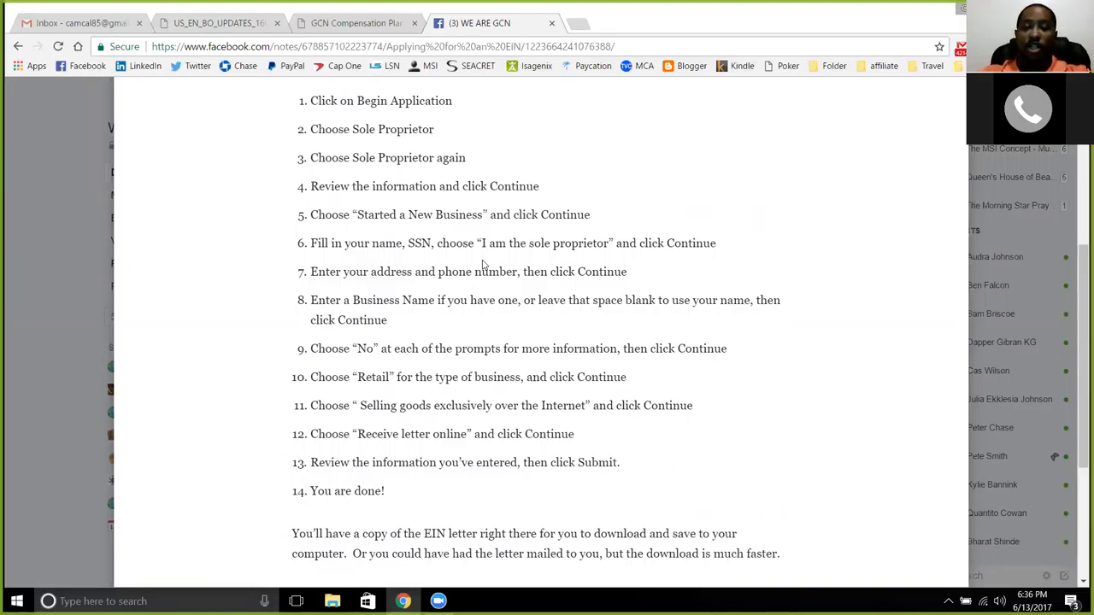
pyautogui.moveTo(395, 179)
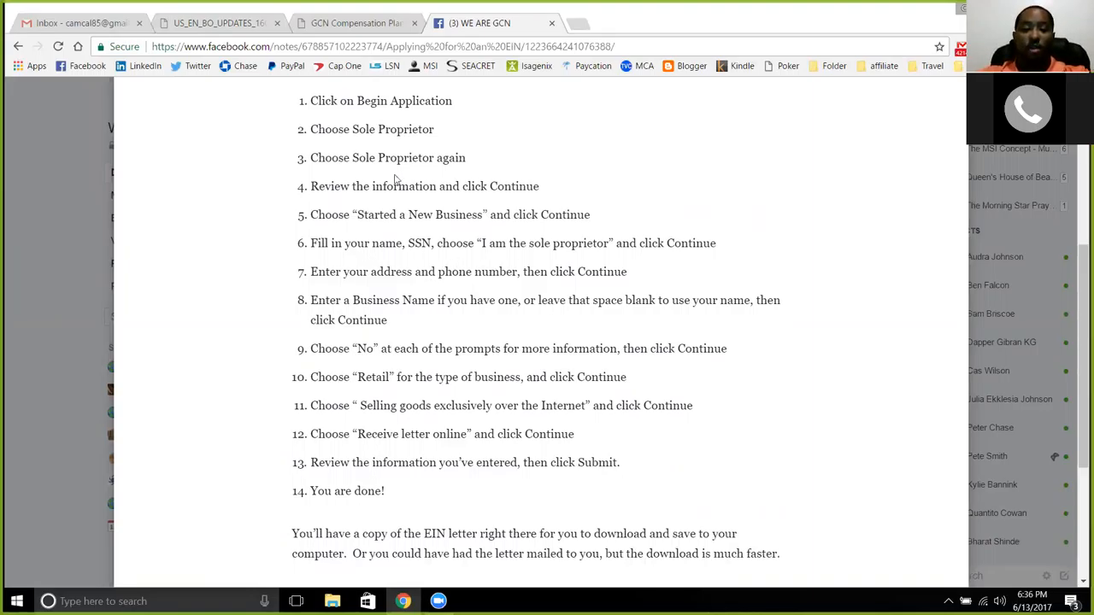
pyautogui.moveTo(257, 247)
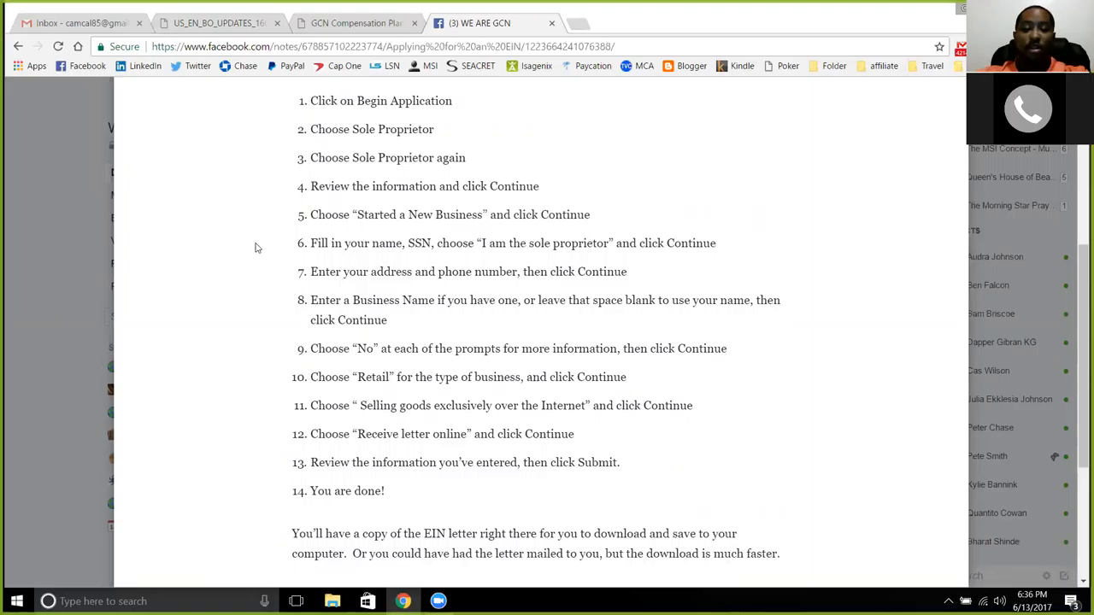
pyautogui.scroll(-3)
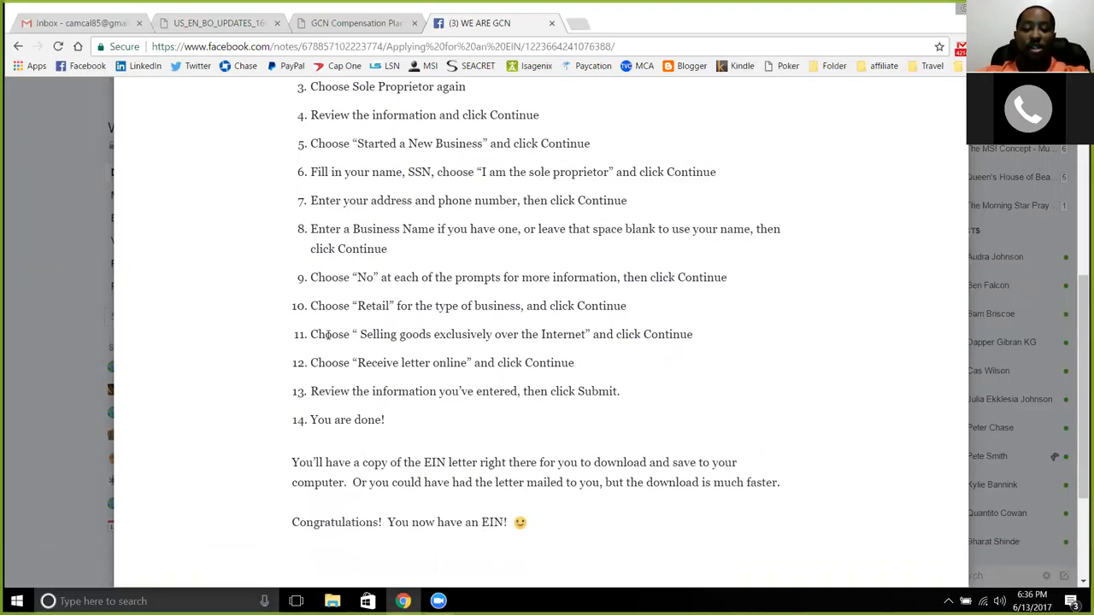
pyautogui.scroll(-3)
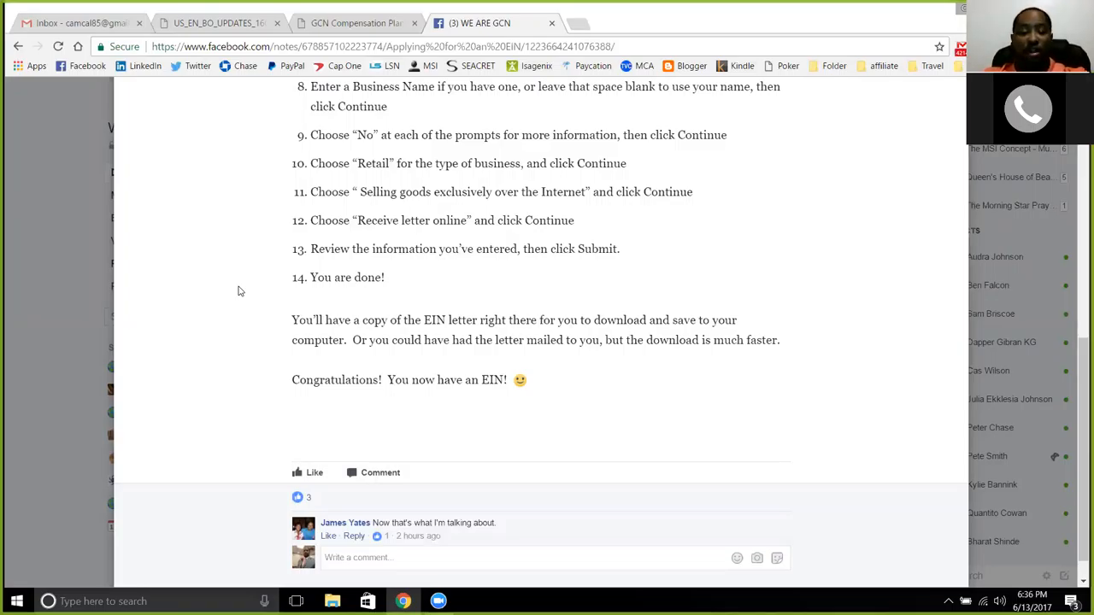
pyautogui.scroll(3)
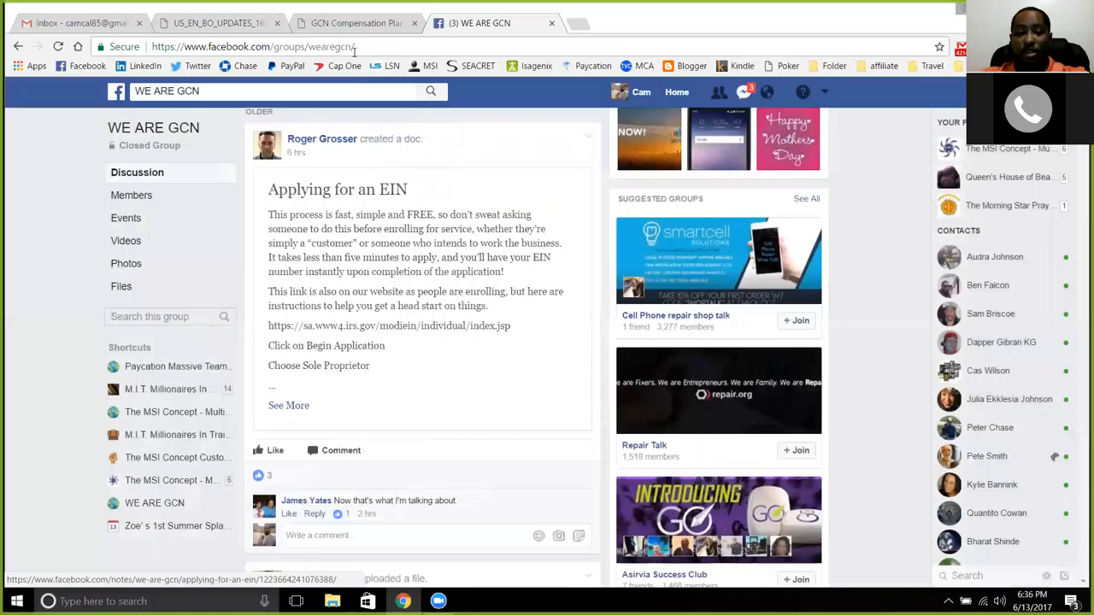
# - Switch to the GCN Compensation Plan Diagram PDF with its membership comparison and rank bonus chart
pyautogui.click(355, 23)
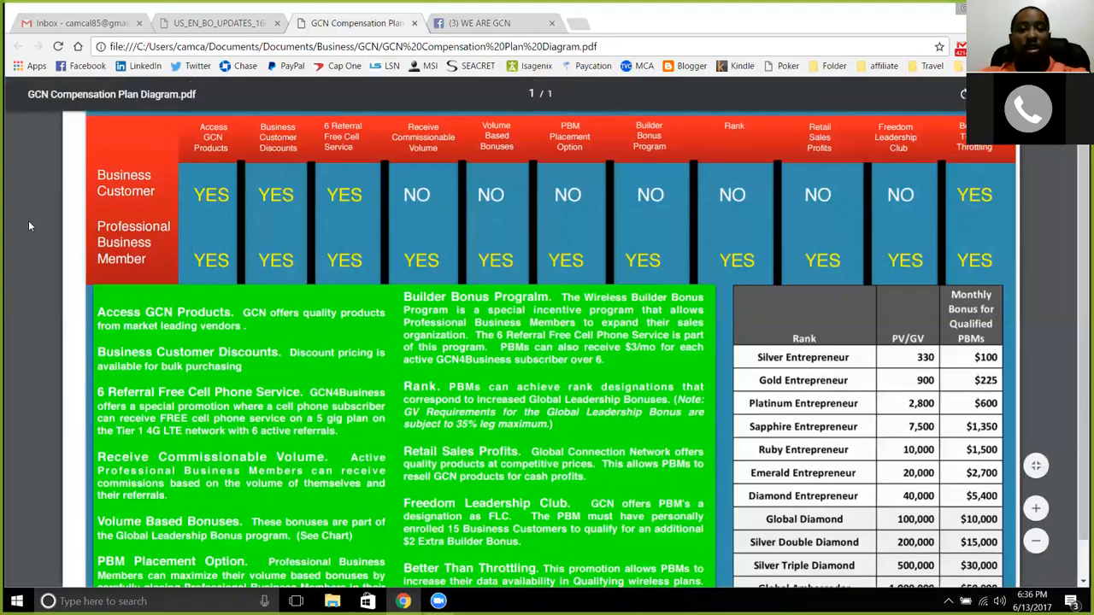
pyautogui.moveTo(53, 215)
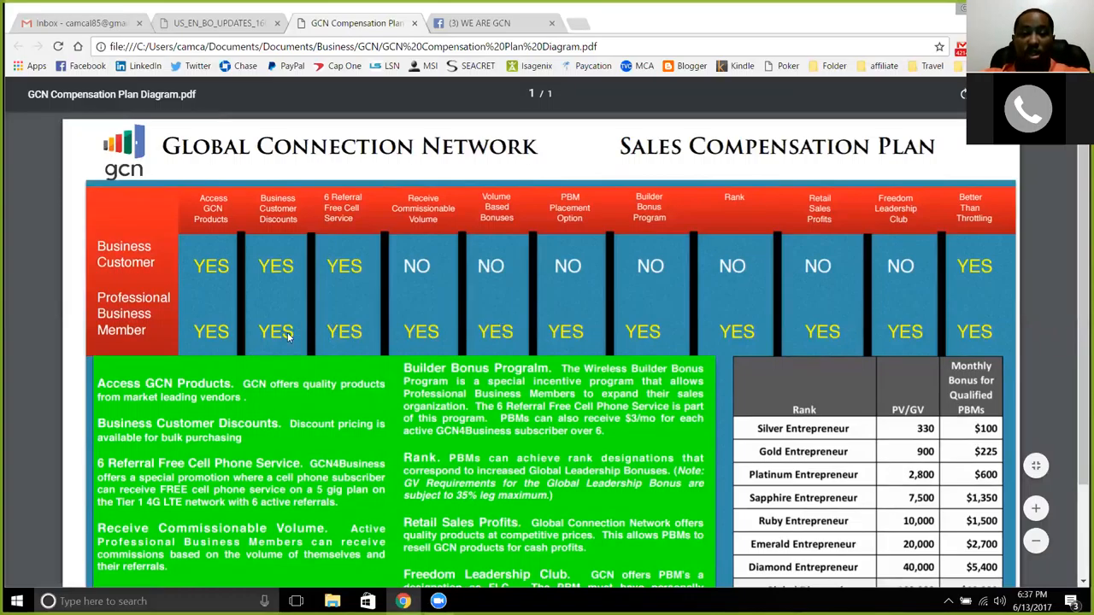
pyautogui.moveTo(372, 342)
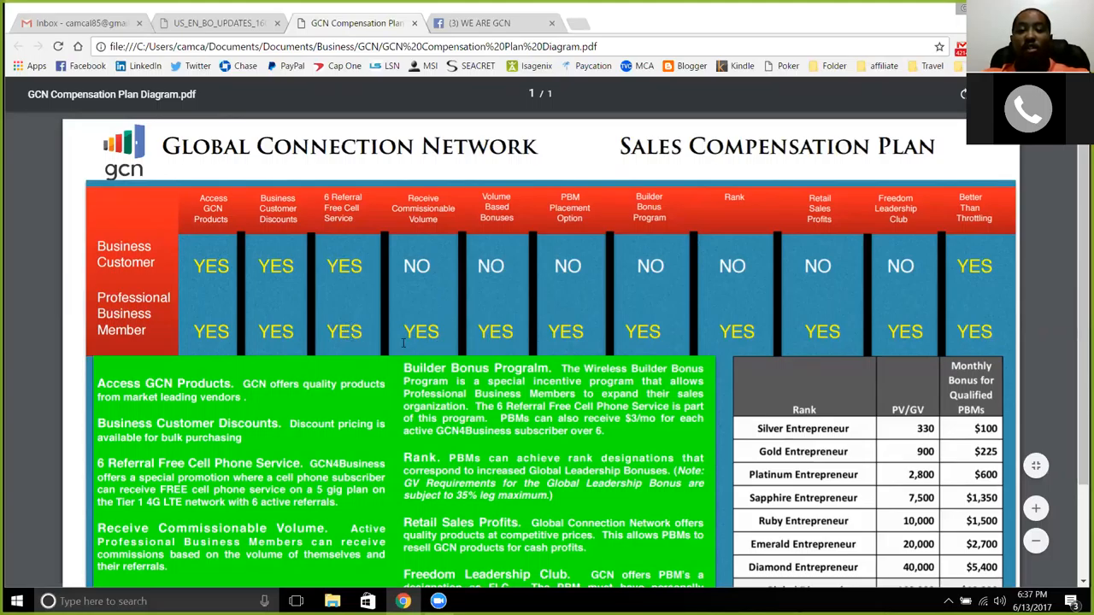
pyautogui.moveTo(561, 316)
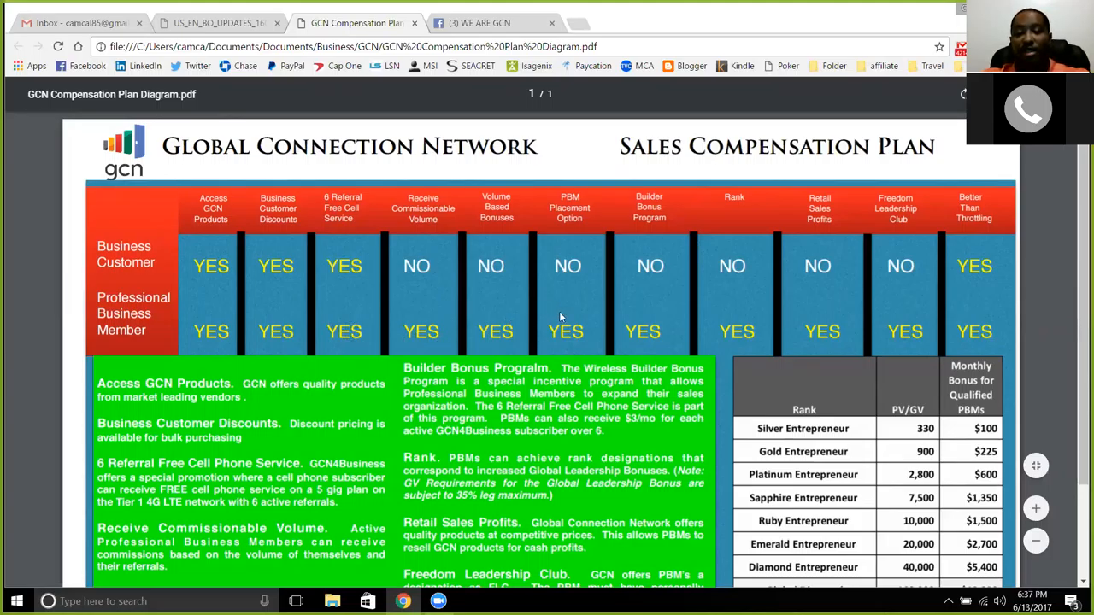
pyautogui.moveTo(758, 357)
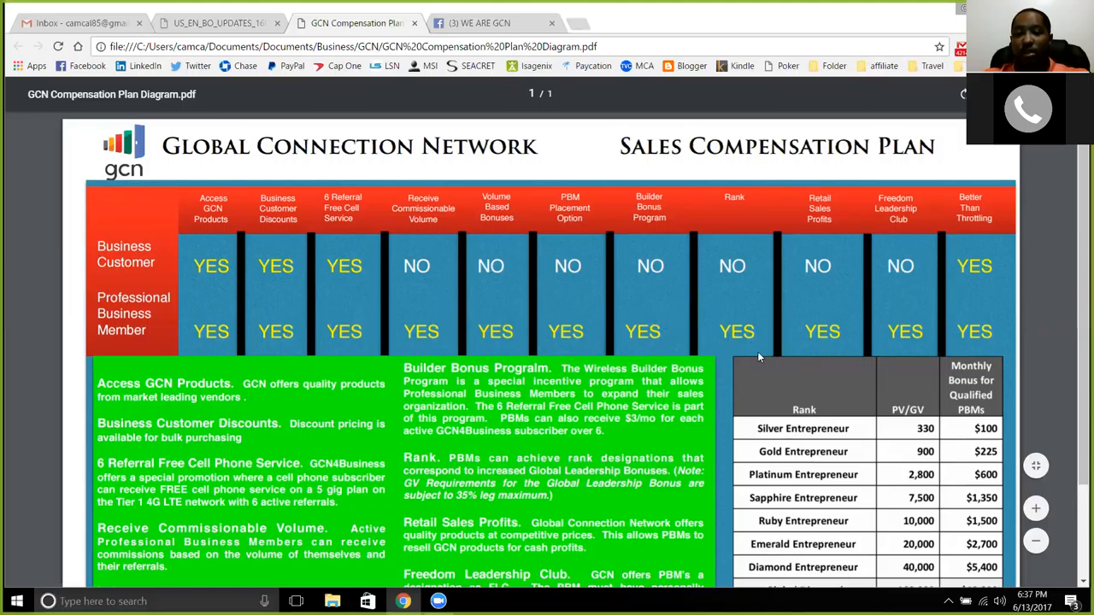
# - Scroll the GCN PDF until the rank table reaches Global Double Ambassador at $100,000
pyautogui.scroll(-3)
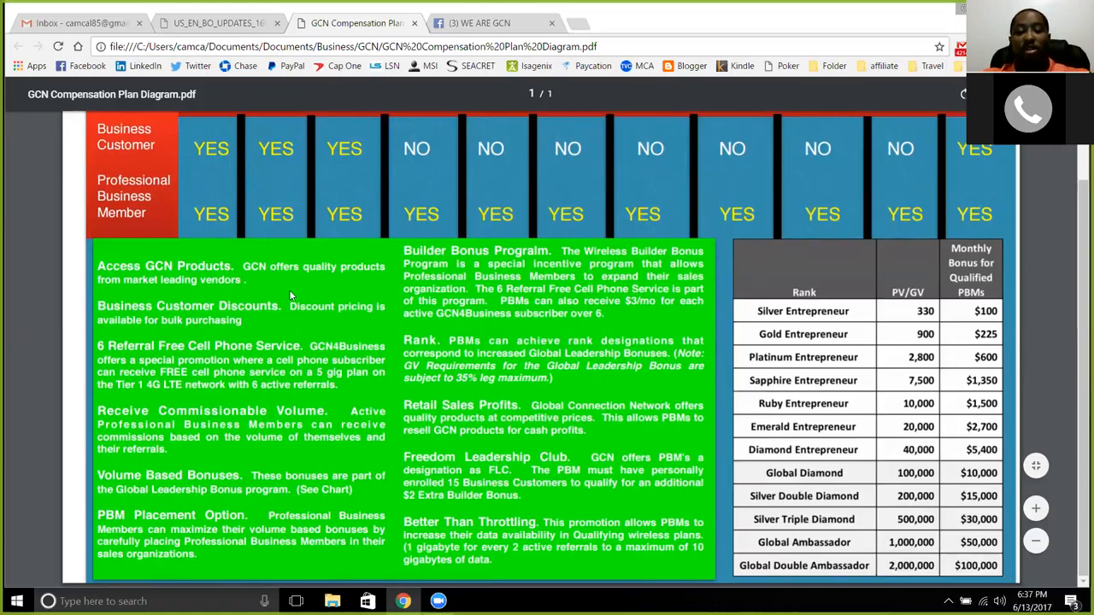
pyautogui.moveTo(290, 329)
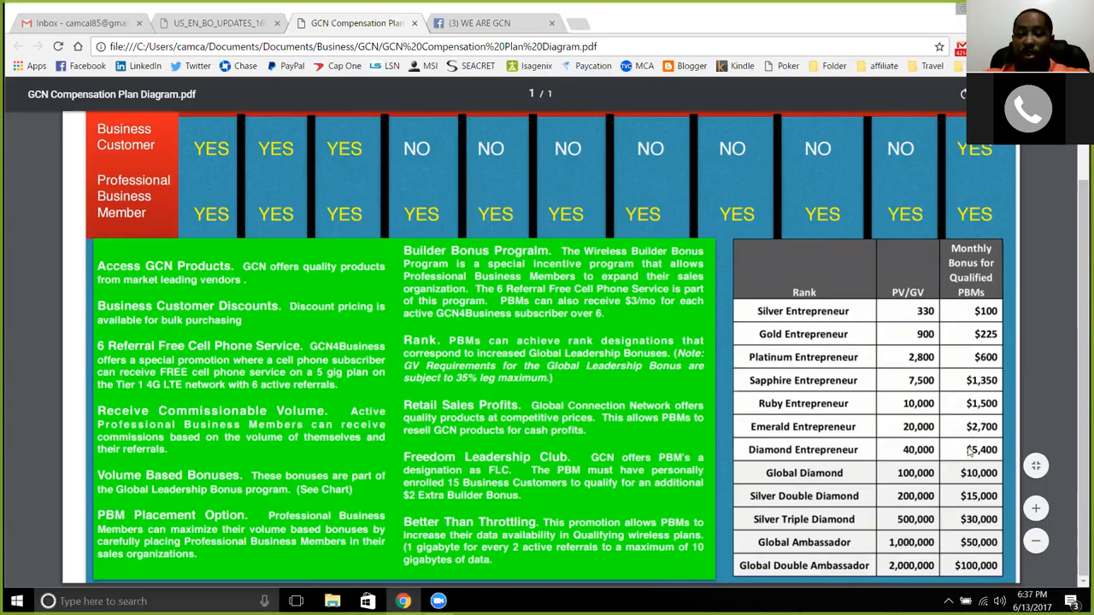
pyautogui.moveTo(895, 425)
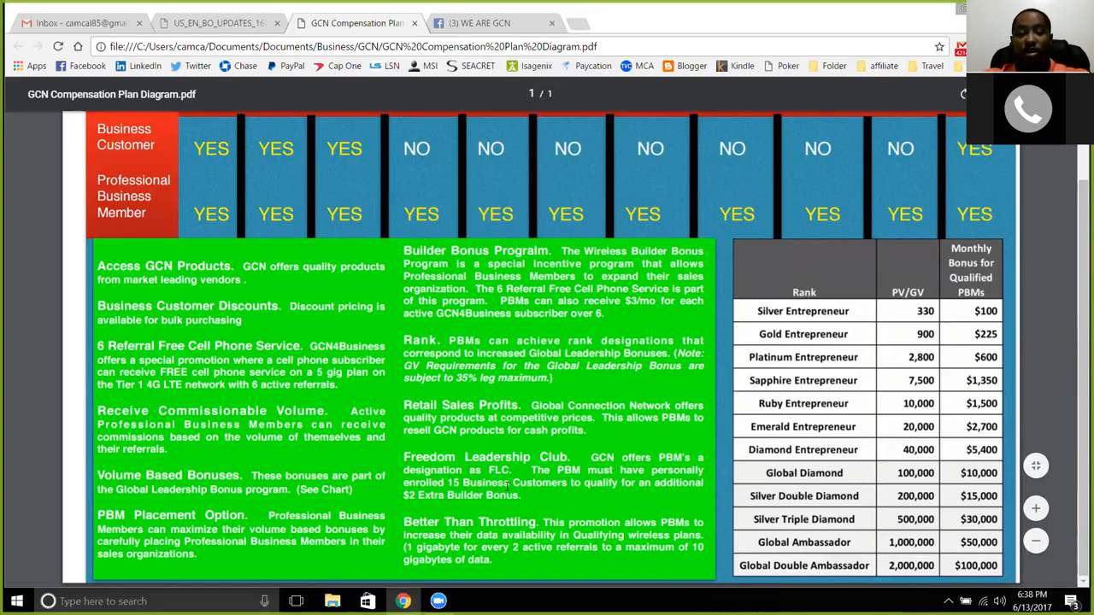
pyautogui.moveTo(548, 503)
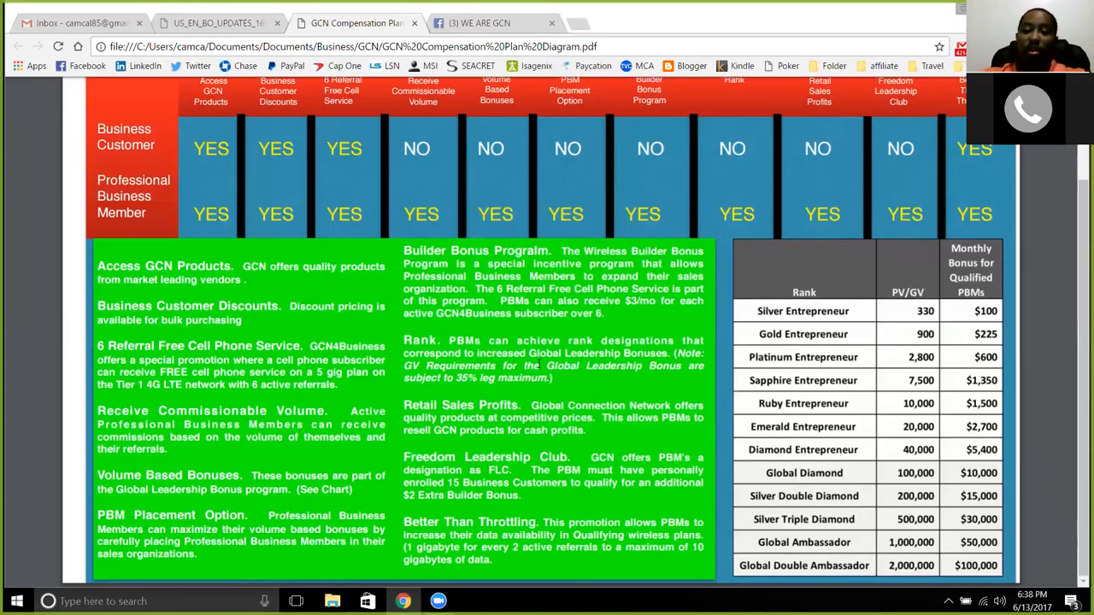
# - Scroll the GCN PDF up and return to the US_EN_BO_UPDATES PDF at page 5
pyautogui.scroll(3)
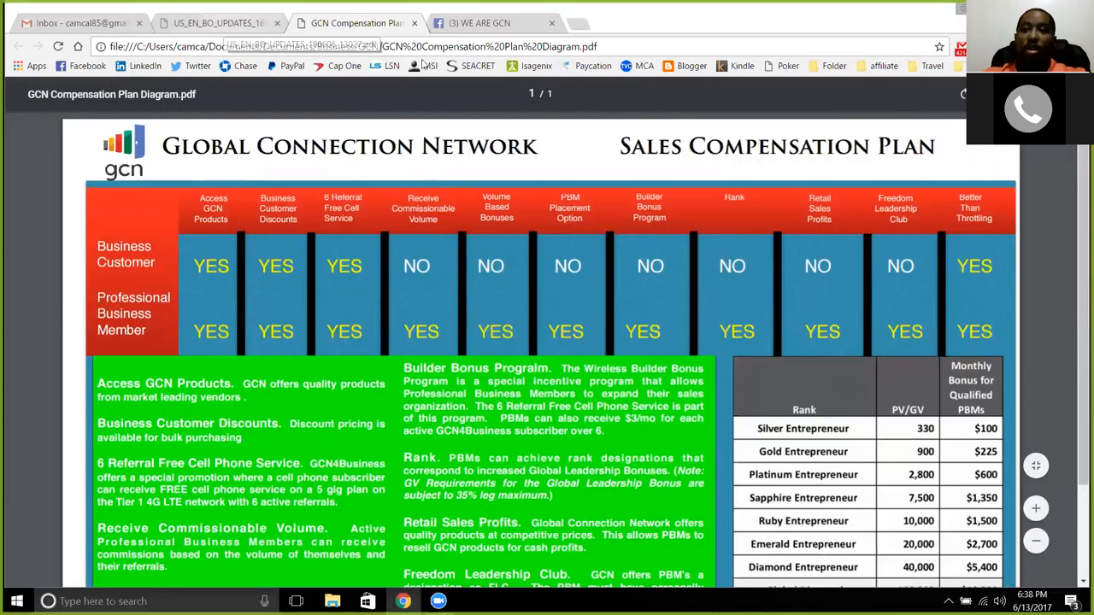
pyautogui.click(218, 22)
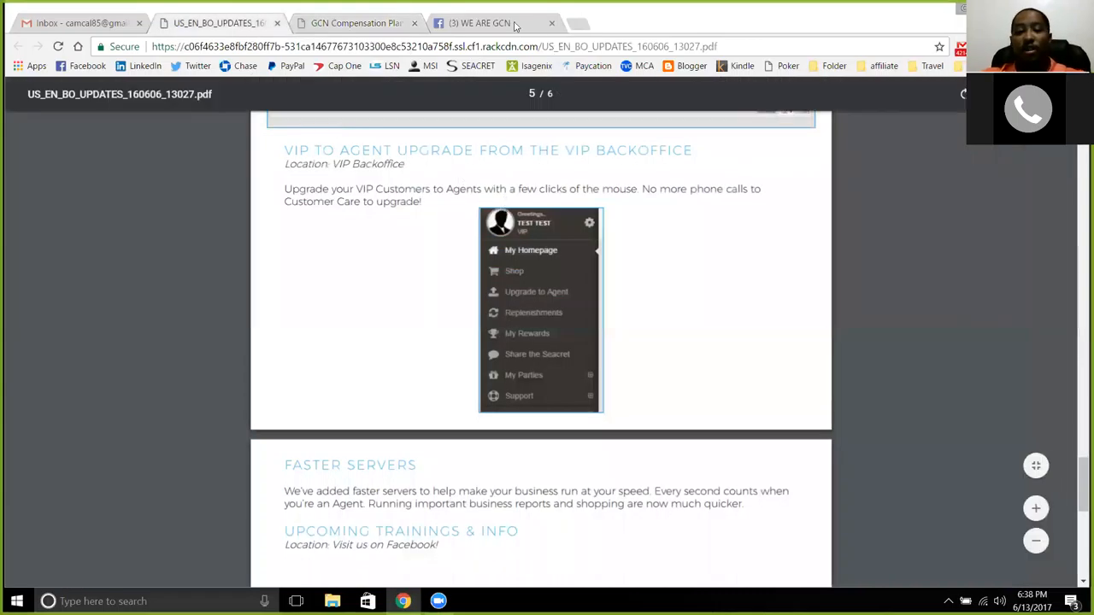